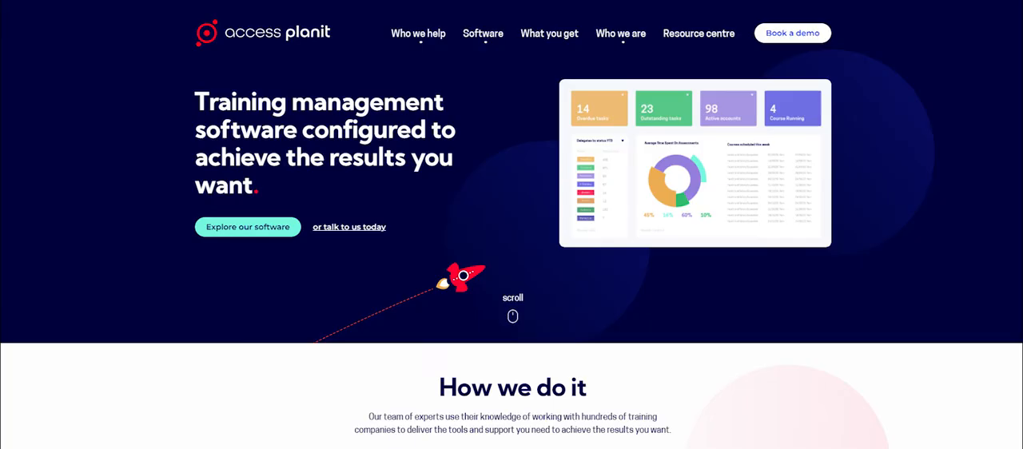
Step: Scroll down through the Access Planit marketing website pages
{"action": "scroll", "scroll_direction": "down", "scroll_amount": 3}
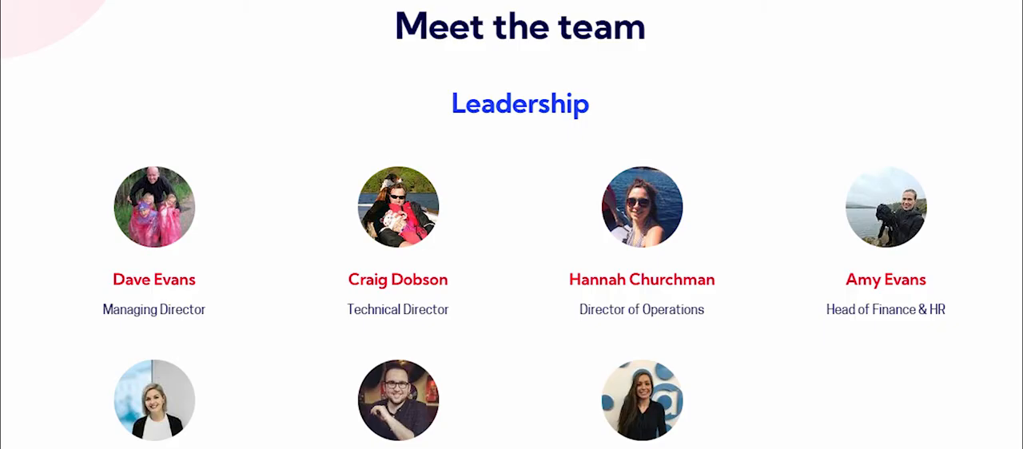
{"action": "scroll", "scroll_direction": "down", "scroll_amount": 3}
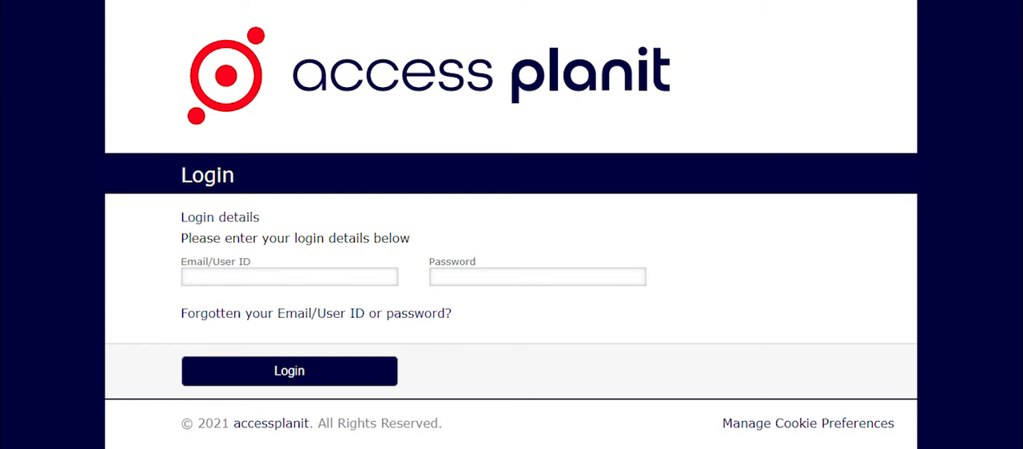
Step: Log in to reach the Admin Dashboard with income and profitability figures
{"action": "left_click", "coordinate": [288, 371]}
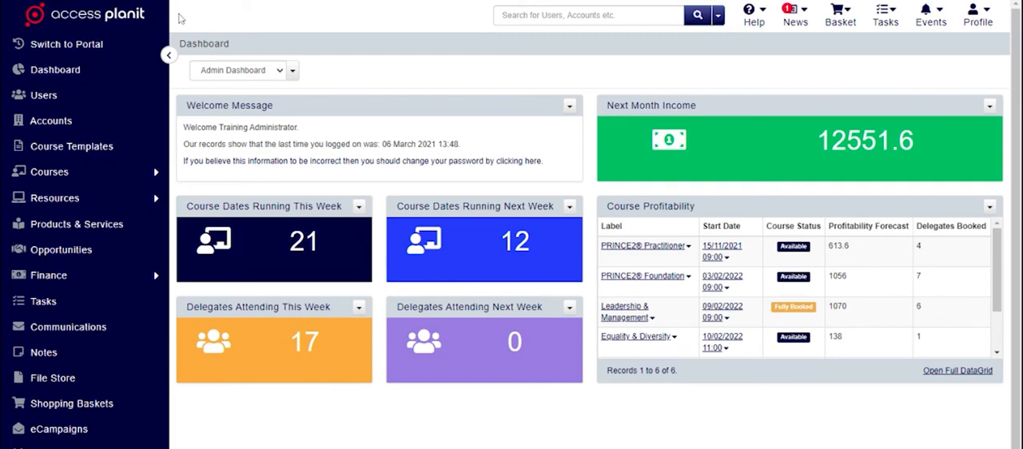
{"action": "mouse_move", "coordinate": [49, 171]}
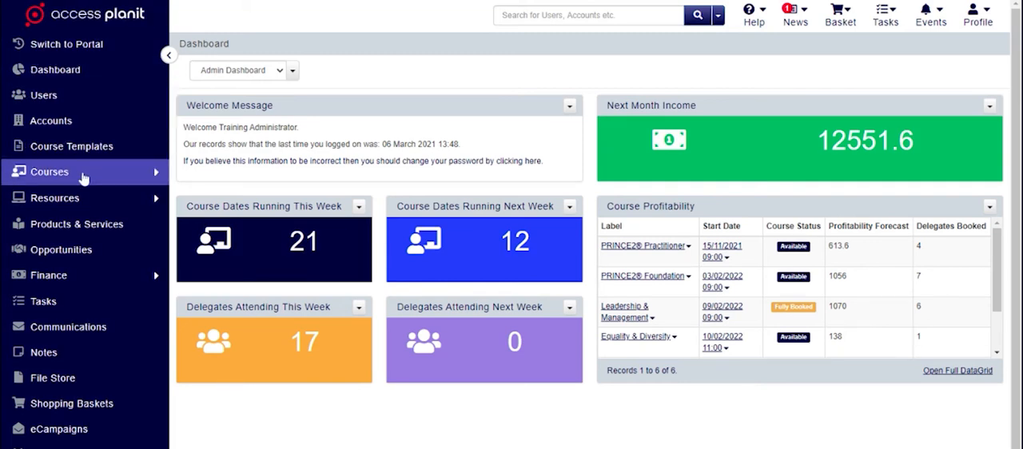
Step: Edit the Leadership & Management class course and scroll through its details
{"action": "left_click", "coordinate": [50, 171]}
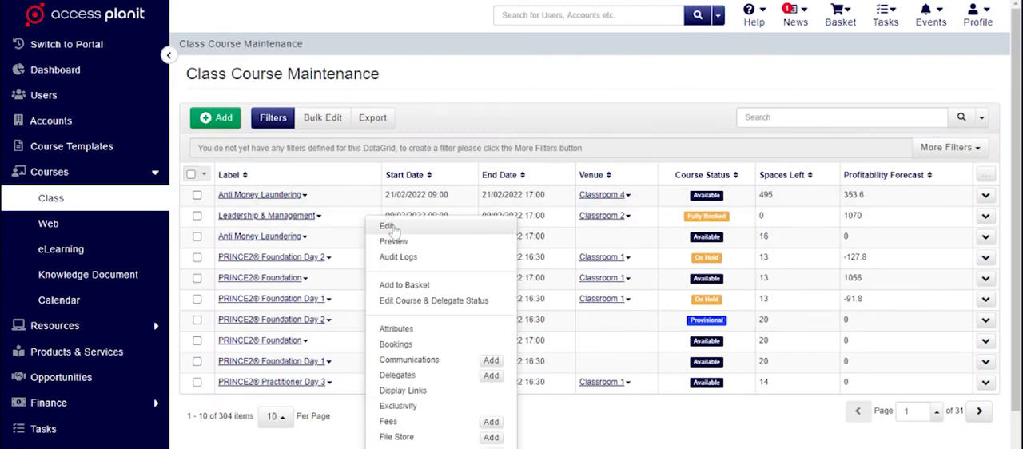
{"action": "left_click", "coordinate": [386, 225]}
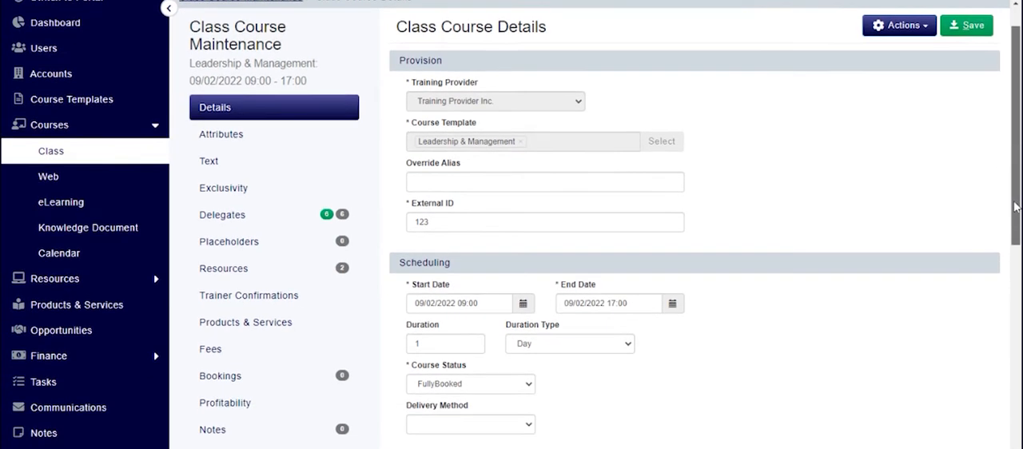
{"action": "scroll", "scroll_direction": "down", "scroll_amount": 3}
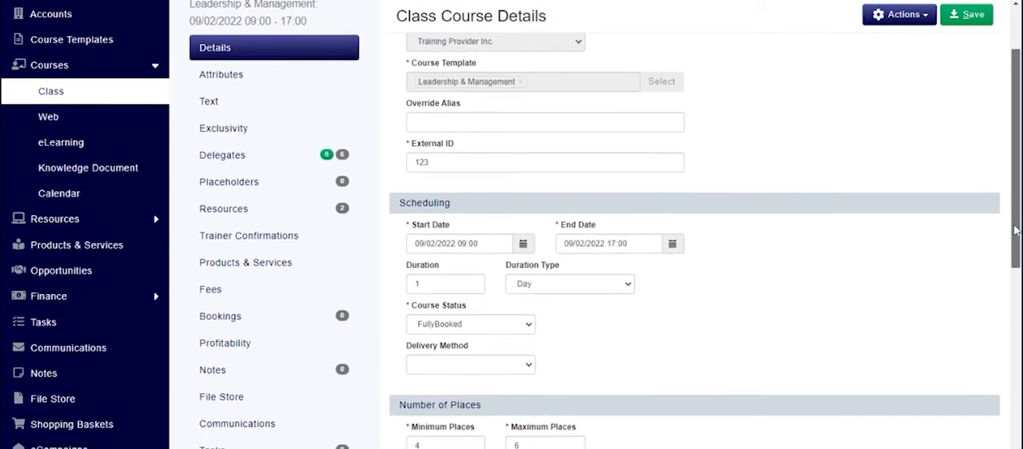
{"action": "scroll", "scroll_direction": "down", "scroll_amount": 3}
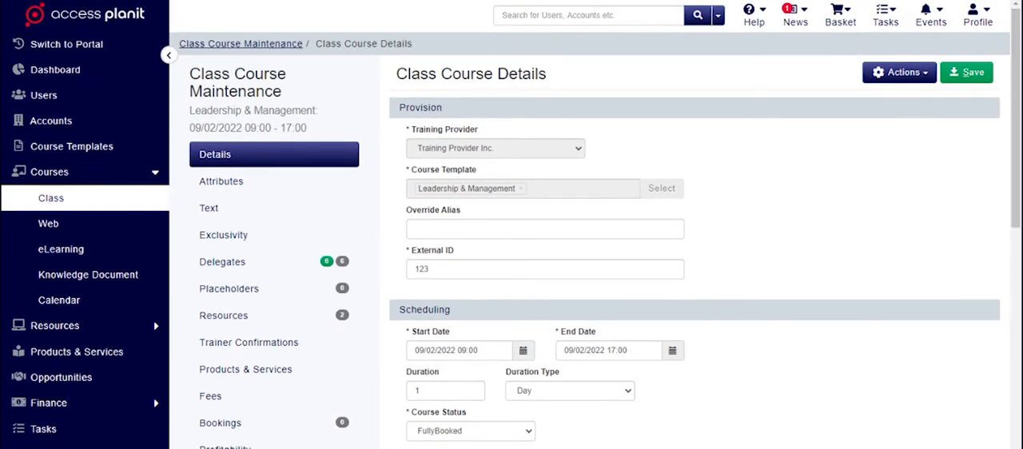
{"action": "mouse_move", "coordinate": [839, 135]}
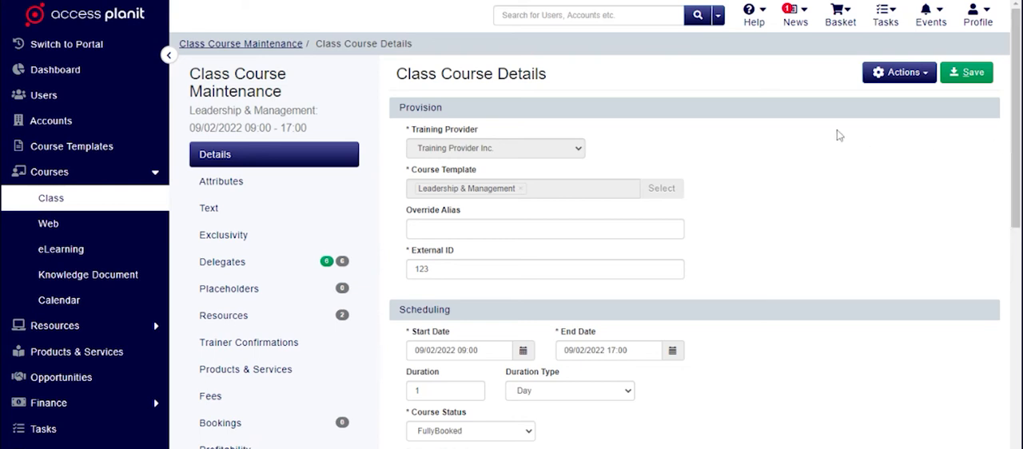
Step: Search the header for 'Henry', then select the header area again
{"action": "left_click", "coordinate": [589, 15]}
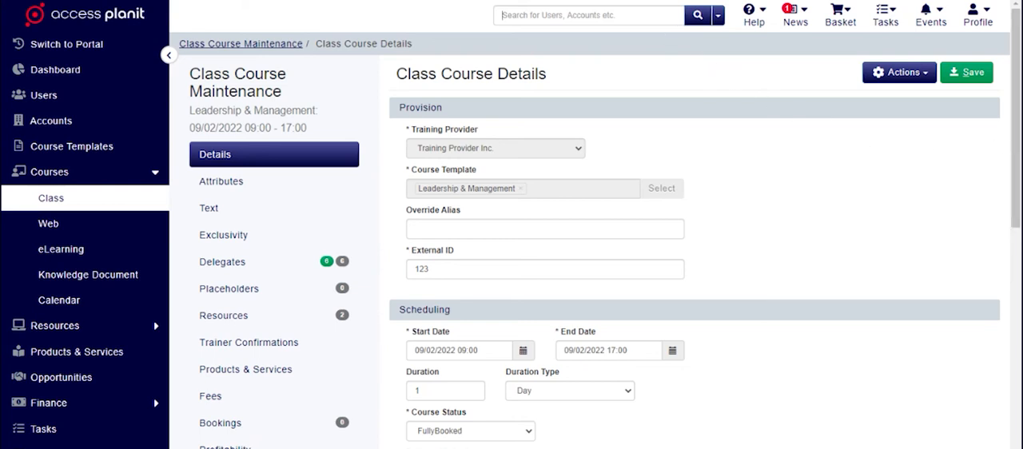
{"action": "type", "text": "Henry"}
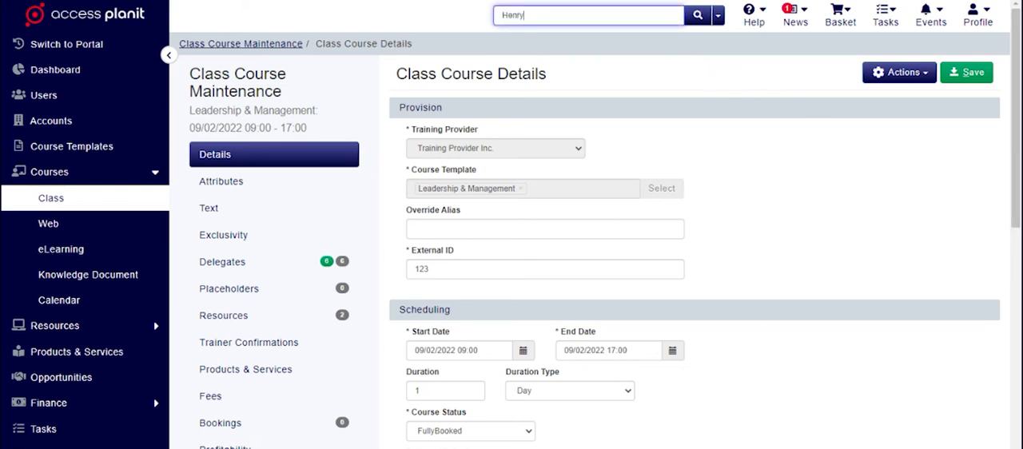
{"action": "mouse_move", "coordinate": [447, 16]}
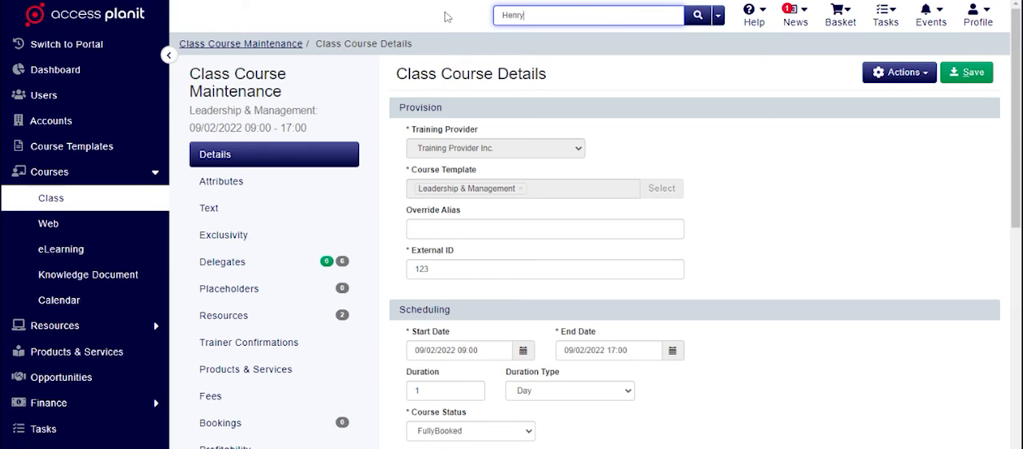
{"action": "left_click", "coordinate": [587, 15]}
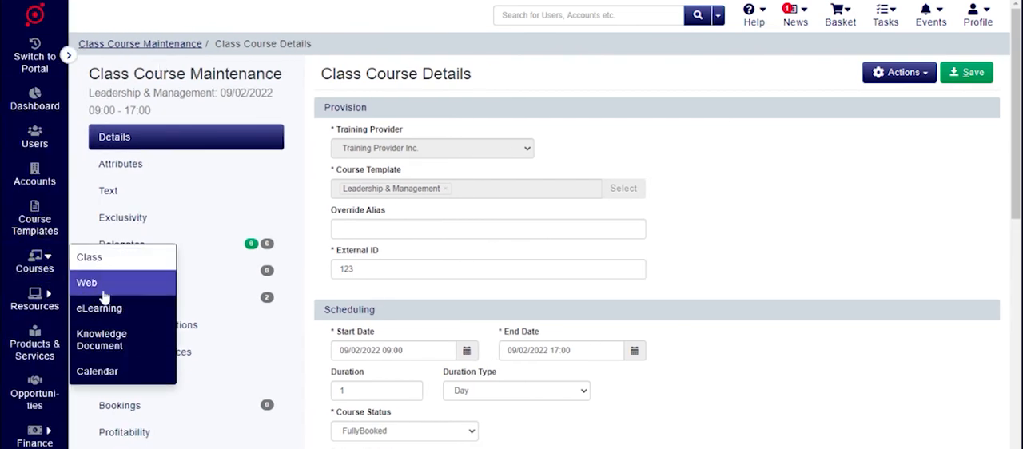
Step: Open the Web Course Maintenance list from the collapsed Courses menu
{"action": "left_click", "coordinate": [87, 283]}
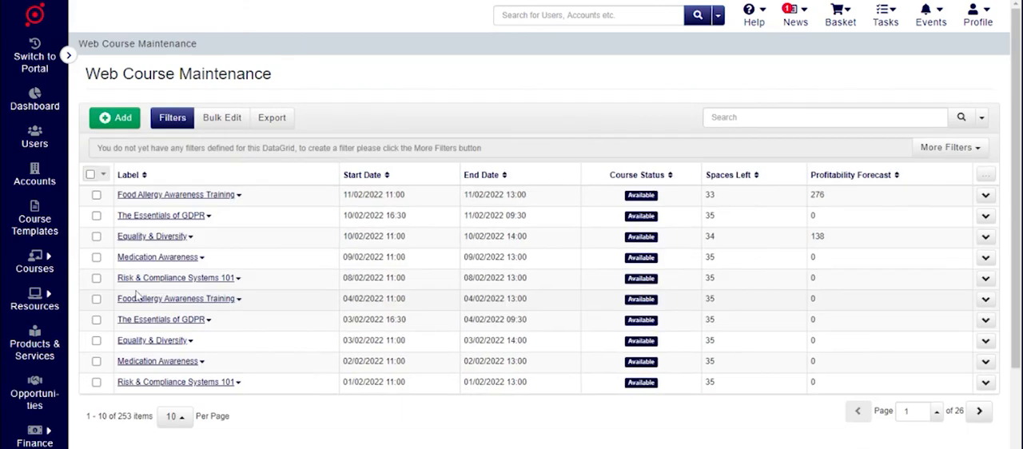